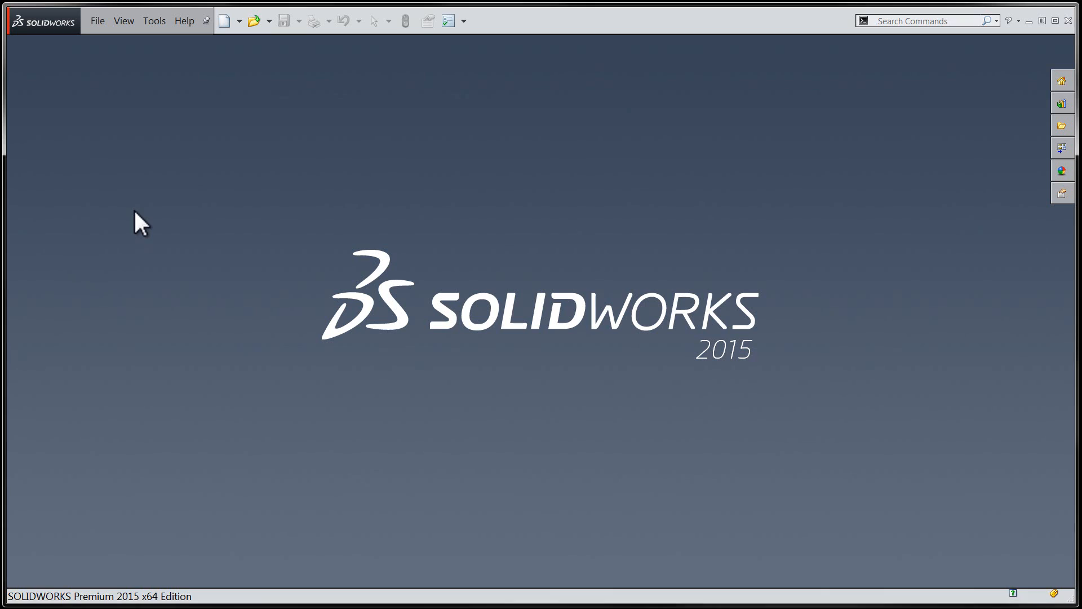
Open Rhombic Triacontahedron with Fillets.SLDPRT from the recent documents list
{"action": "left_click", "coordinate": [99, 20]}
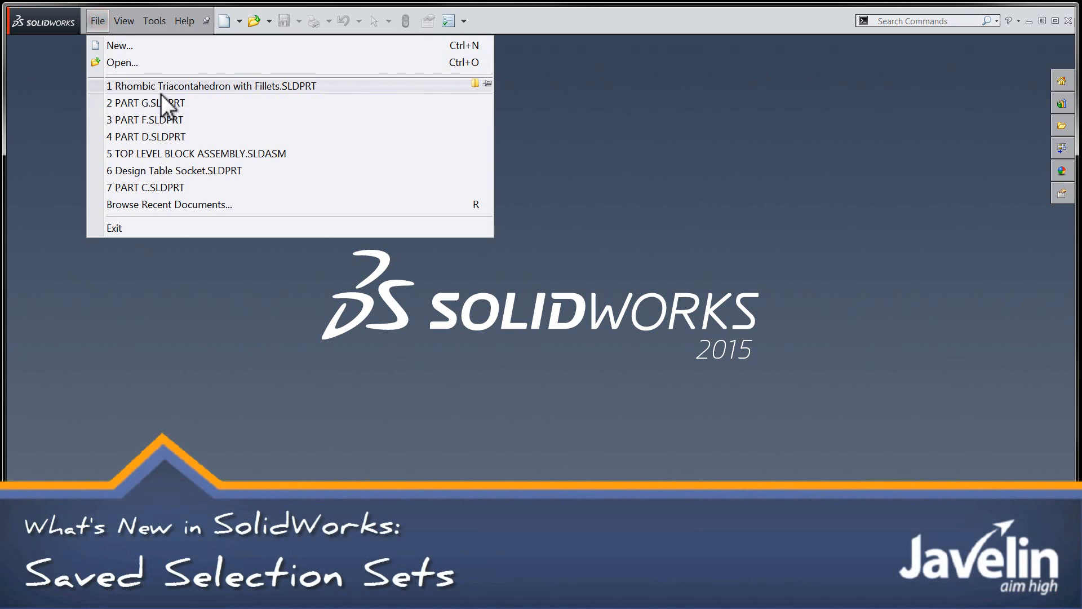
{"action": "left_click", "coordinate": [212, 85]}
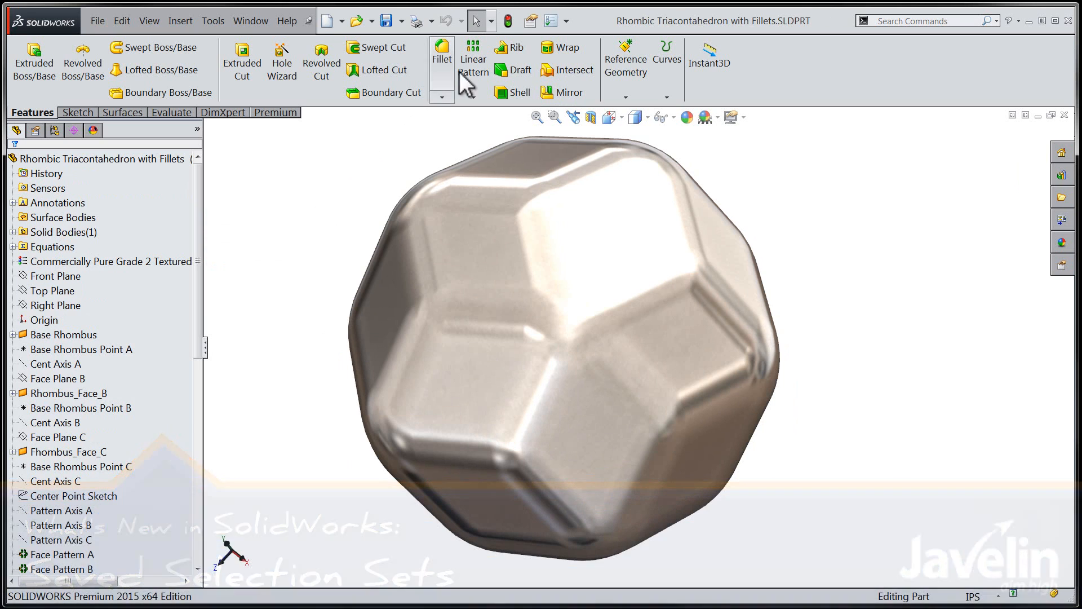
Use Power Select to find and select all faces of surface type Plane
{"action": "left_click", "coordinate": [490, 21]}
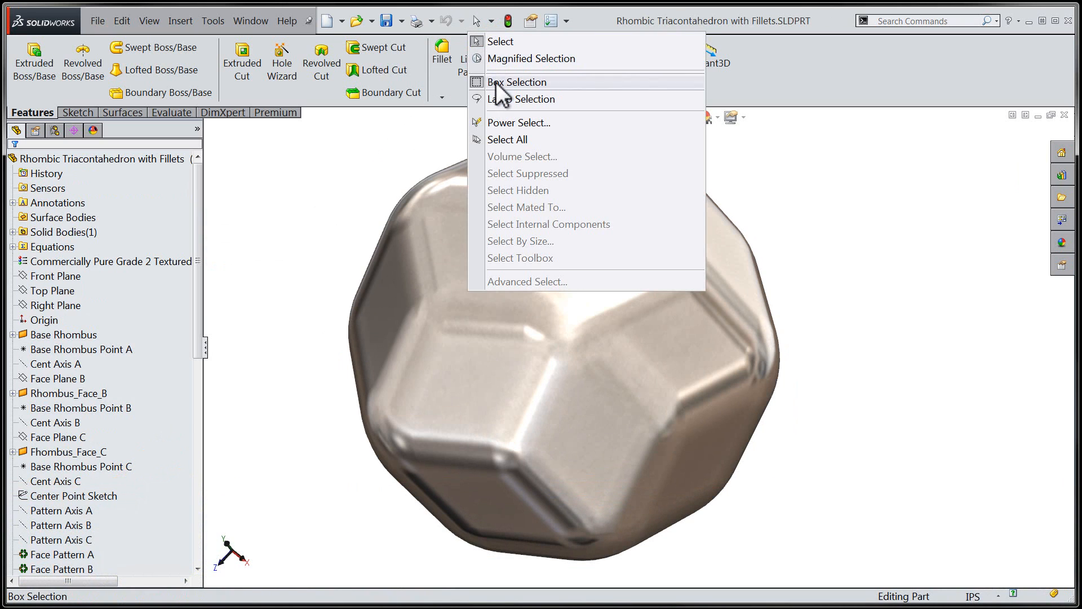
{"action": "left_click", "coordinate": [519, 123]}
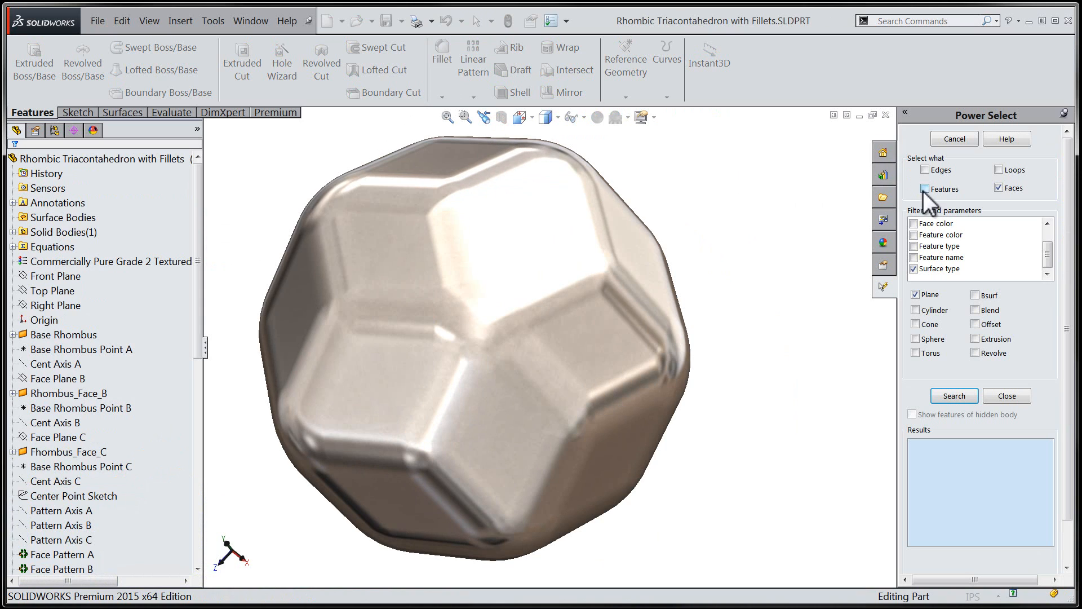
{"action": "left_click", "coordinate": [953, 396]}
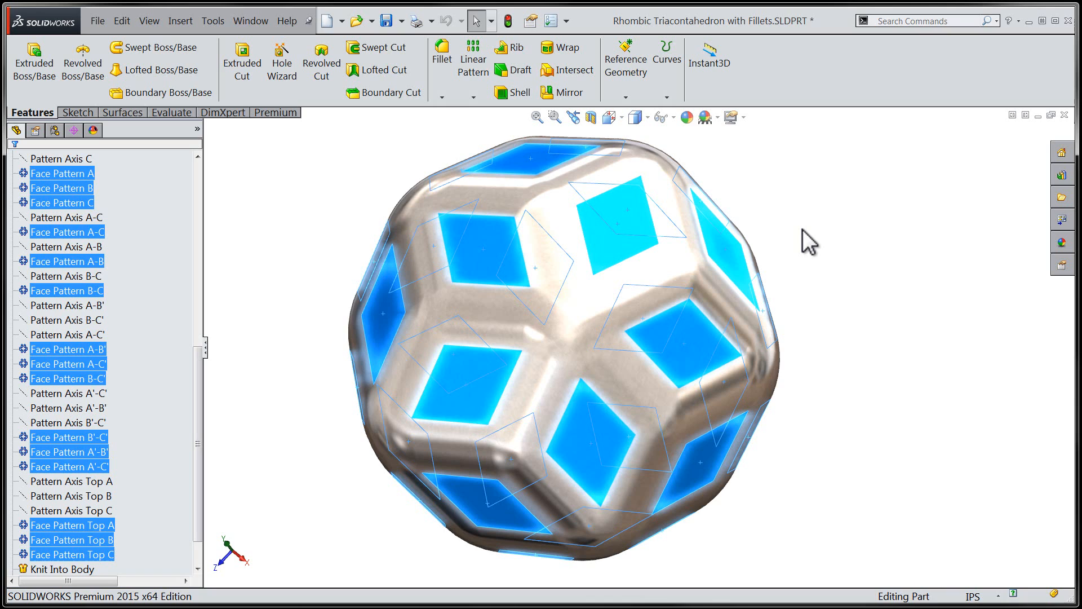
Bring up the Save Selection option for the selected planar faces
{"action": "right_click", "coordinate": [805, 239]}
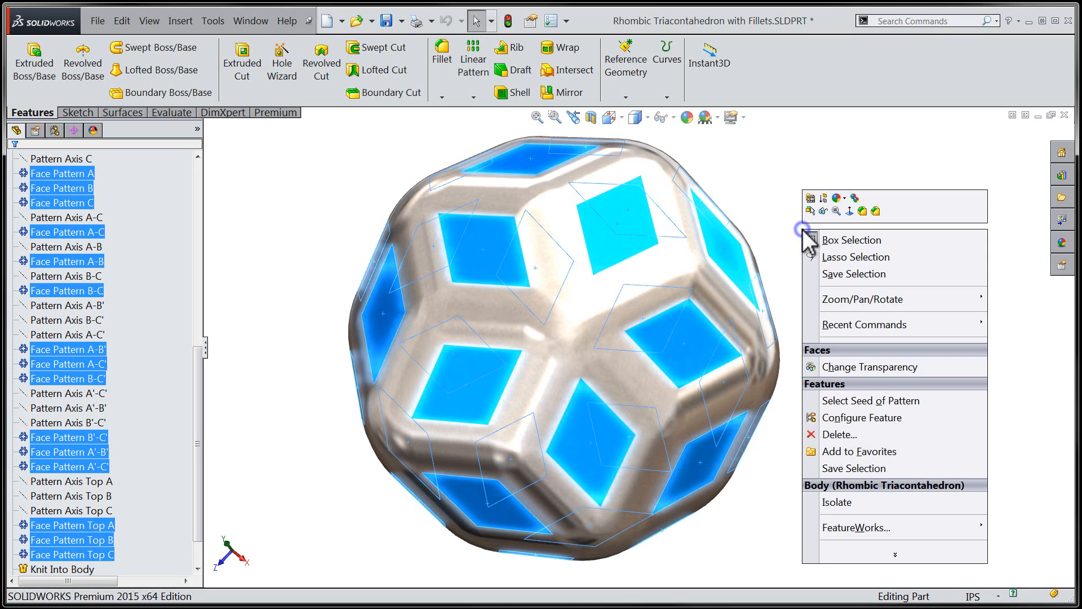
{"action": "mouse_move", "coordinate": [852, 284]}
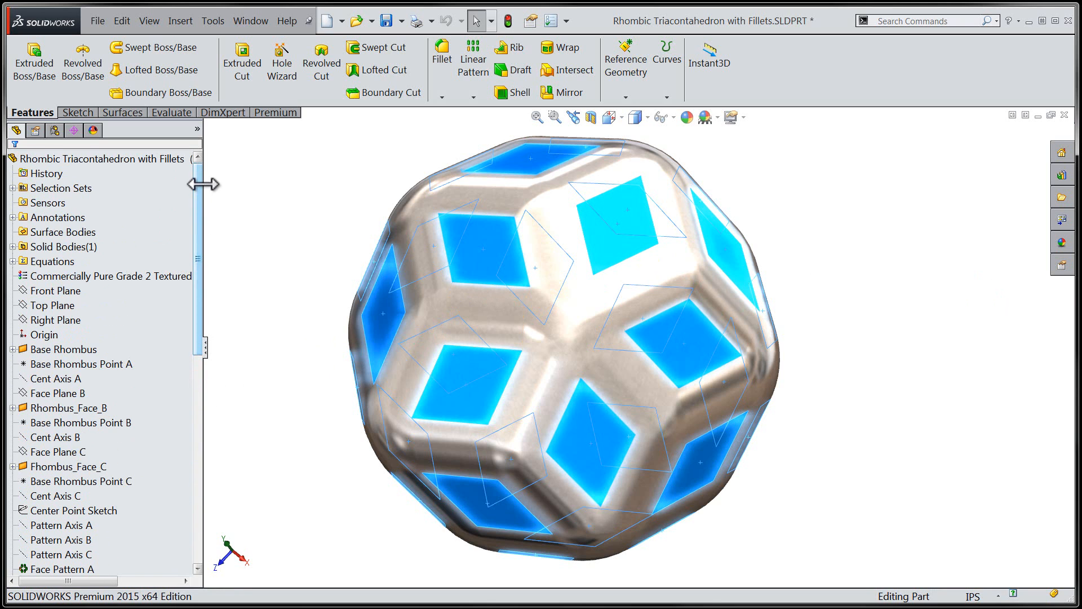
{"action": "mouse_move", "coordinate": [17, 196]}
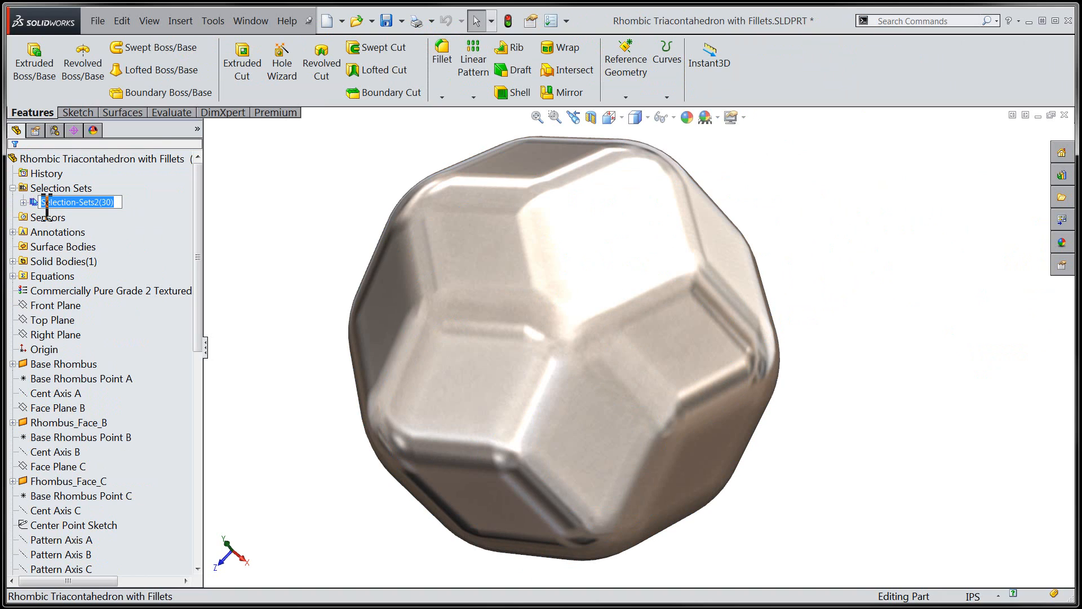
Rename the saved selection set Selection-Sets2 to 'All Planar Faces'
{"action": "type", "text": "All Planar Faces"}
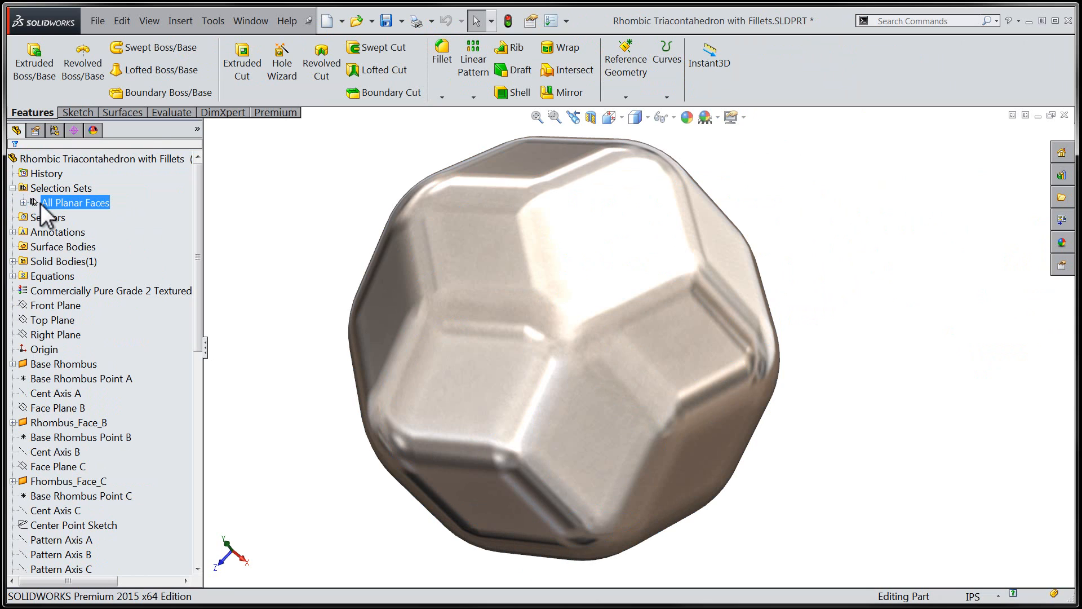
{"action": "mouse_move", "coordinate": [62, 211]}
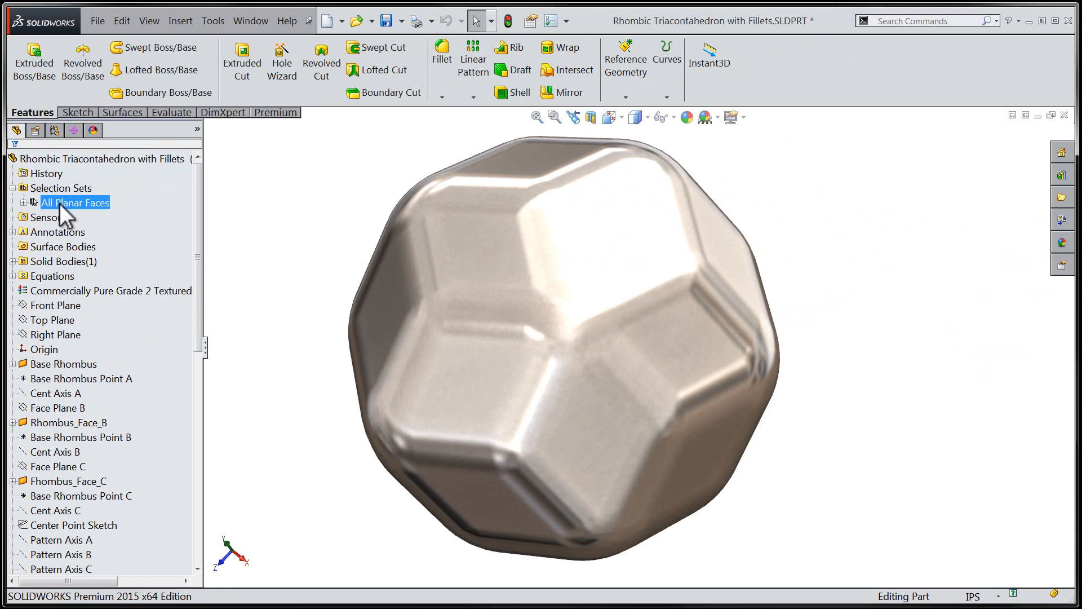
Expand the All Planar Faces set to list its faces and reselect them
{"action": "left_click", "coordinate": [75, 203]}
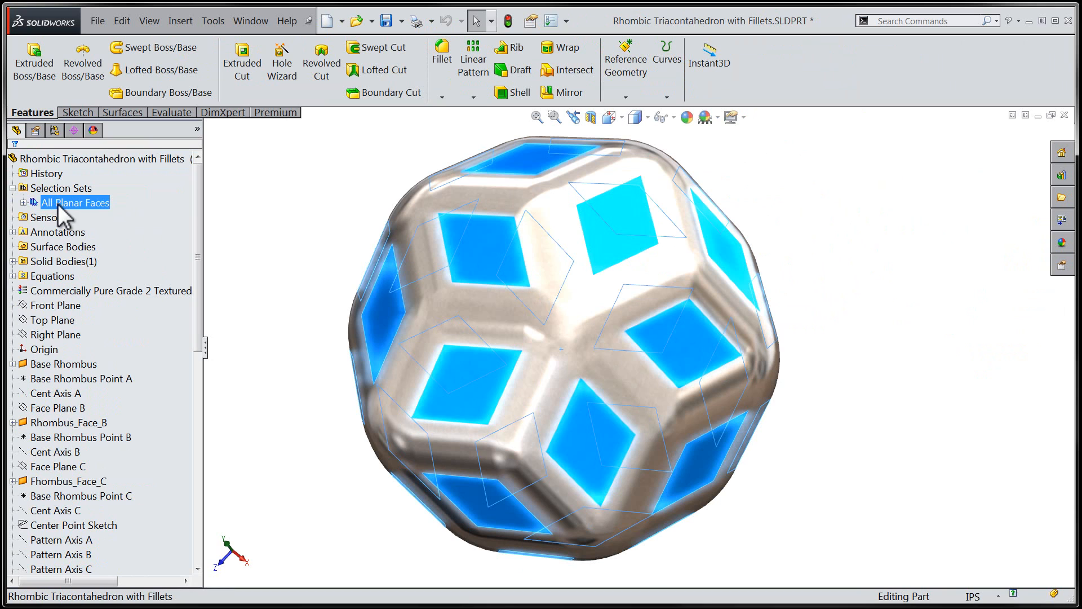
{"action": "left_click", "coordinate": [20, 203]}
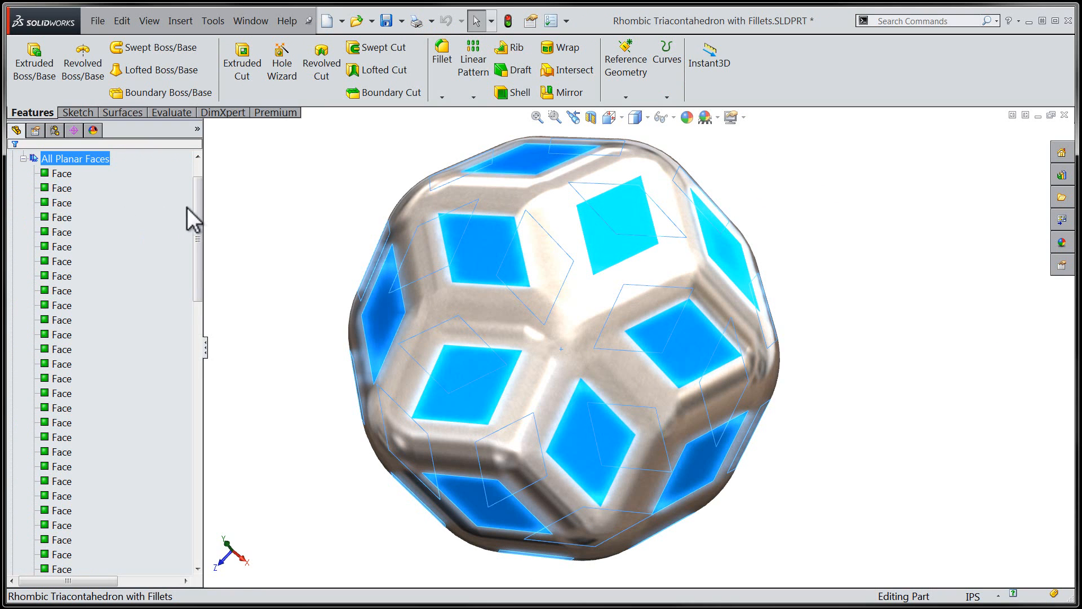
{"action": "scroll", "scroll_direction": "down", "scroll_amount": 3}
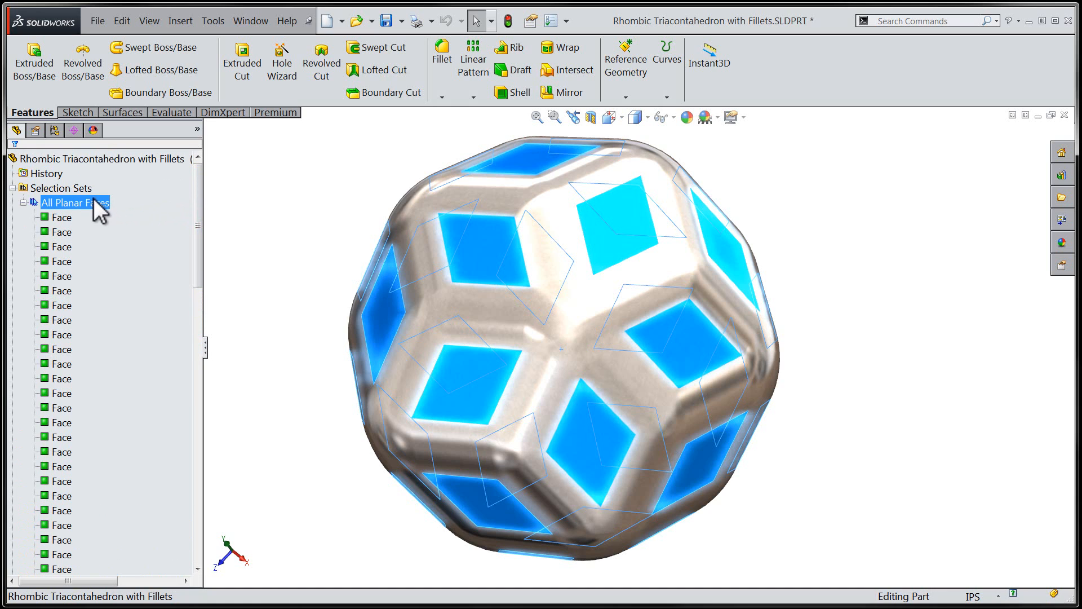
{"action": "mouse_move", "coordinate": [66, 209]}
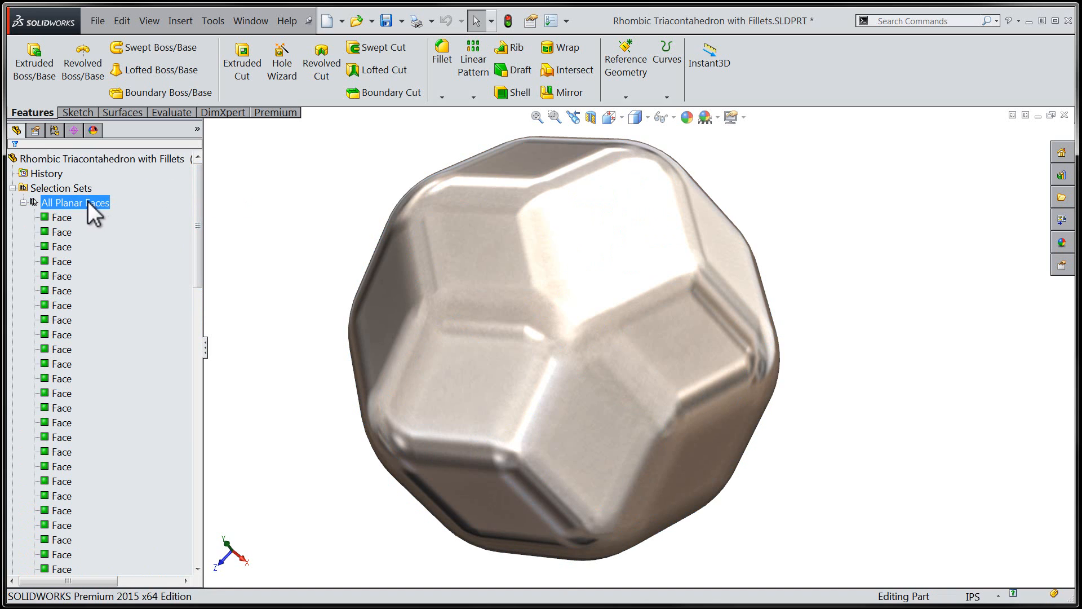
{"action": "left_click", "coordinate": [75, 203]}
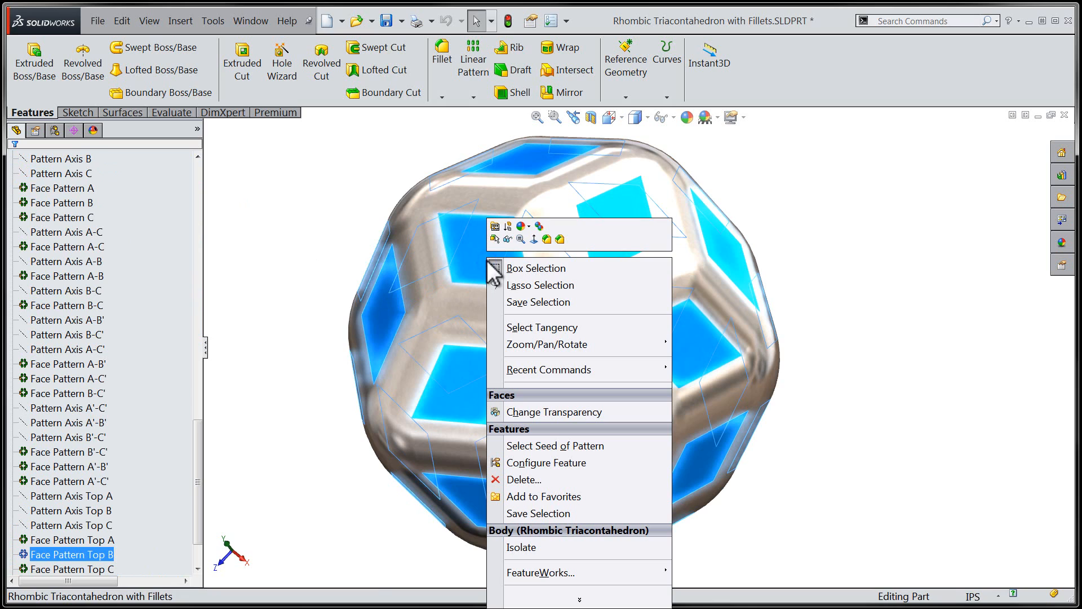
Start editing the appearance of the selected planar faces via Appearances
{"action": "left_click", "coordinate": [522, 226]}
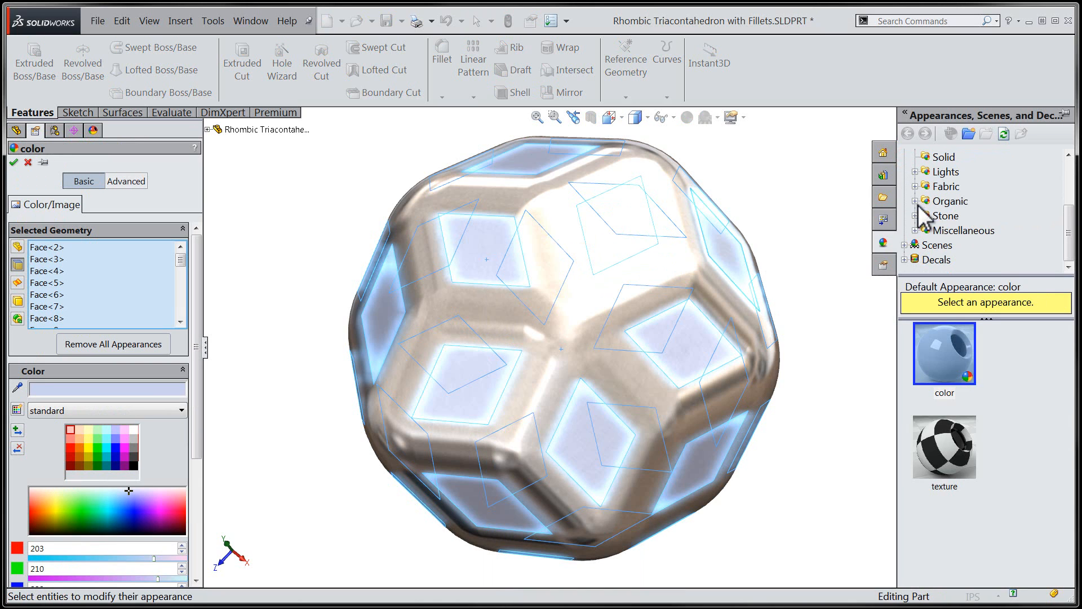
Apply the Stone > Stoneware earthenware appearance to the planar faces
{"action": "left_click", "coordinate": [915, 215]}
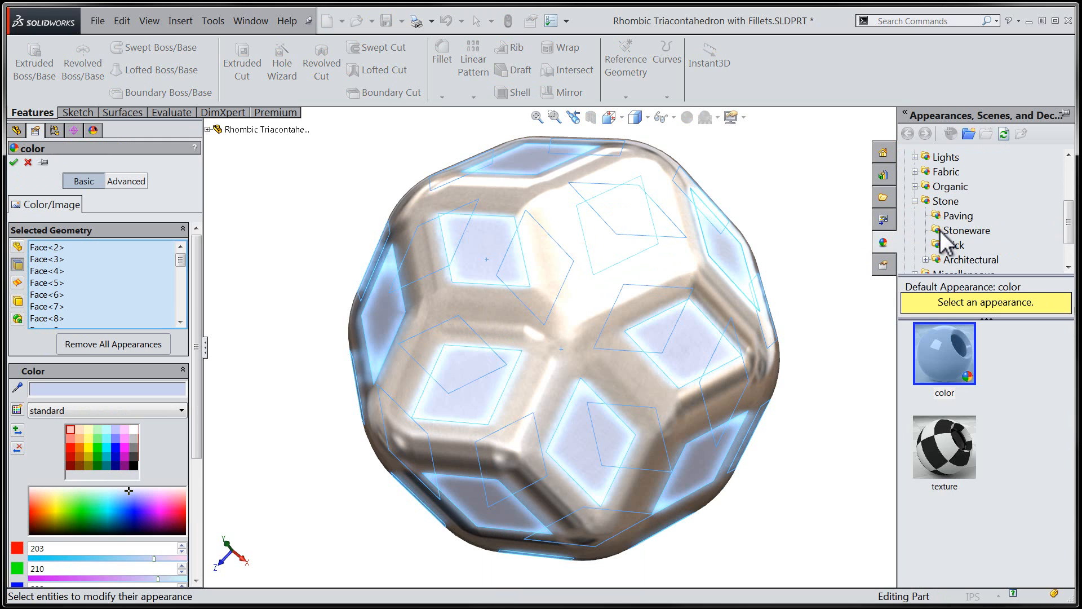
{"action": "left_click", "coordinate": [966, 230]}
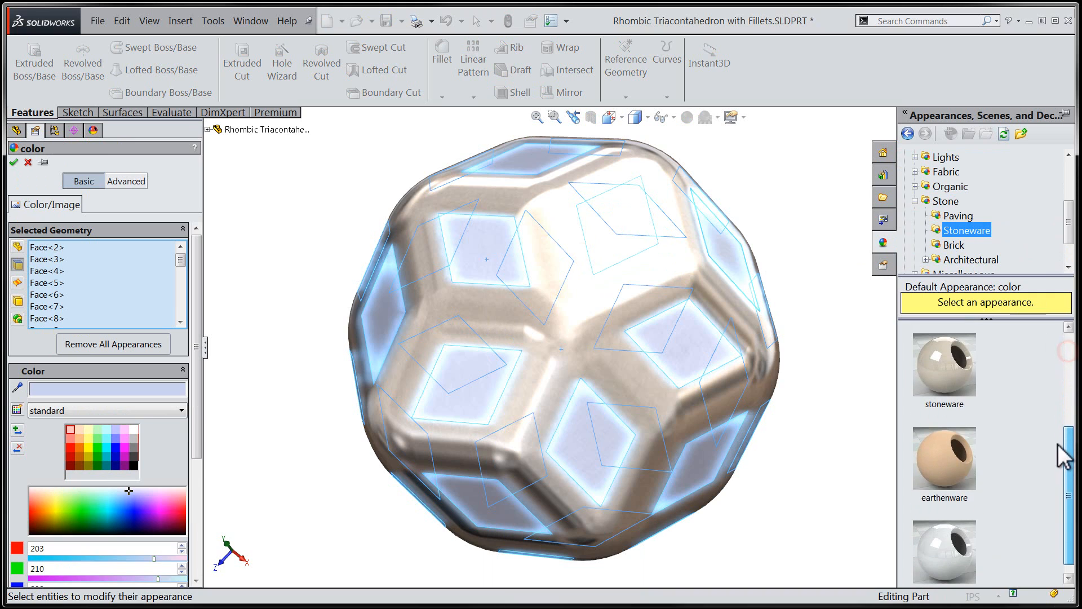
{"action": "left_click", "coordinate": [944, 444]}
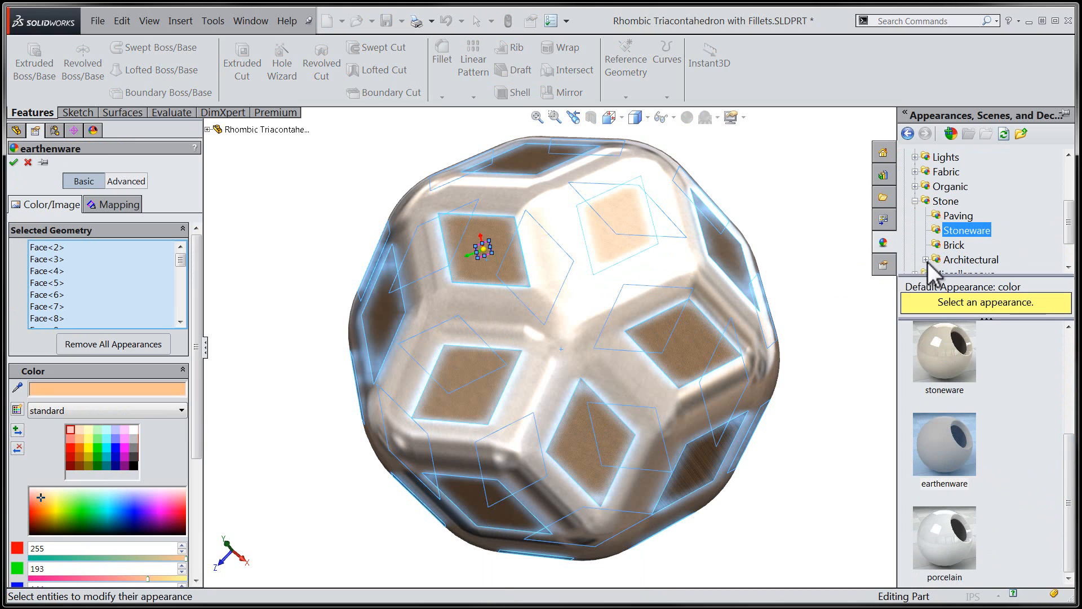
{"action": "mouse_move", "coordinate": [807, 278]}
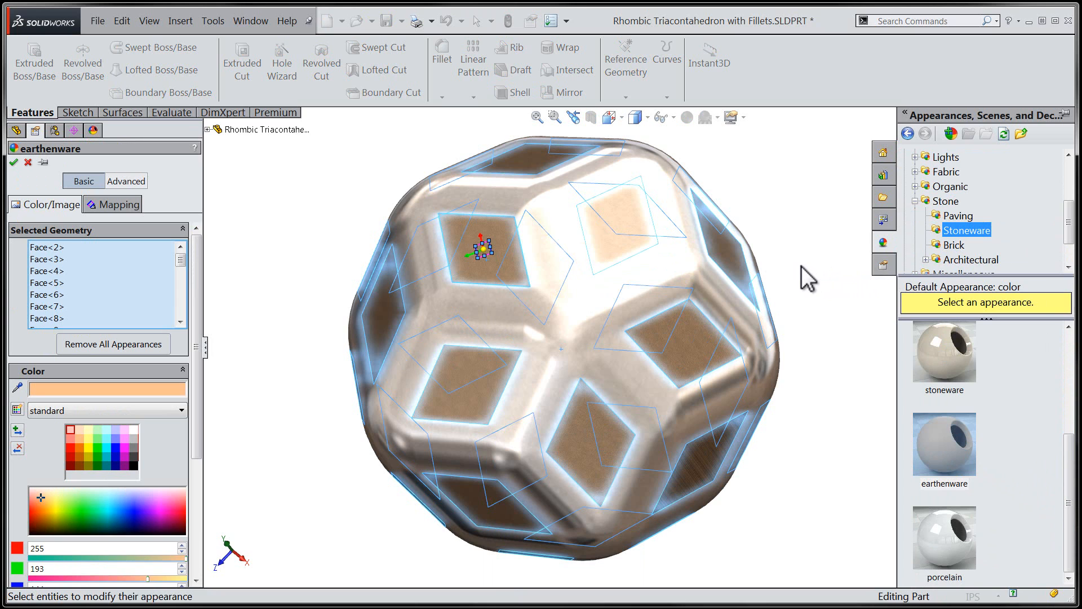